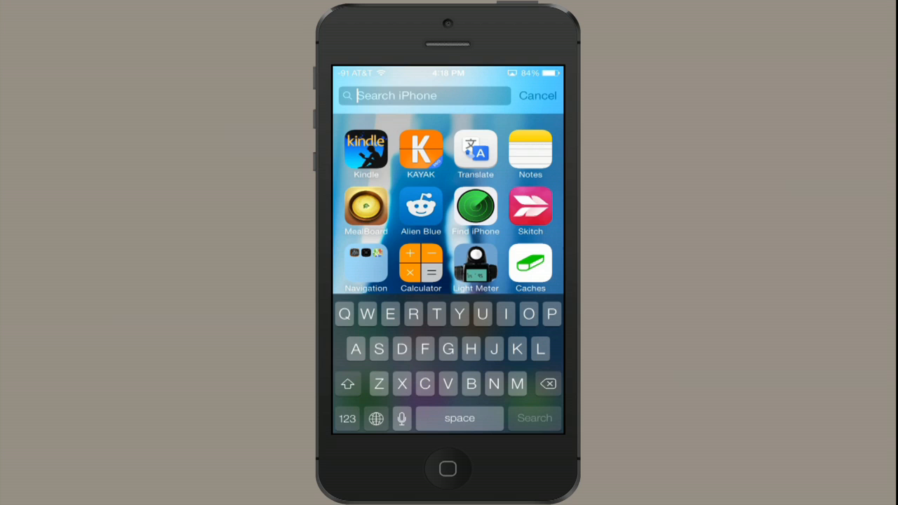
# Find VLC Streamer Free in the App Store via the 'vlc' search and launch it
pyautogui.click(538, 95)
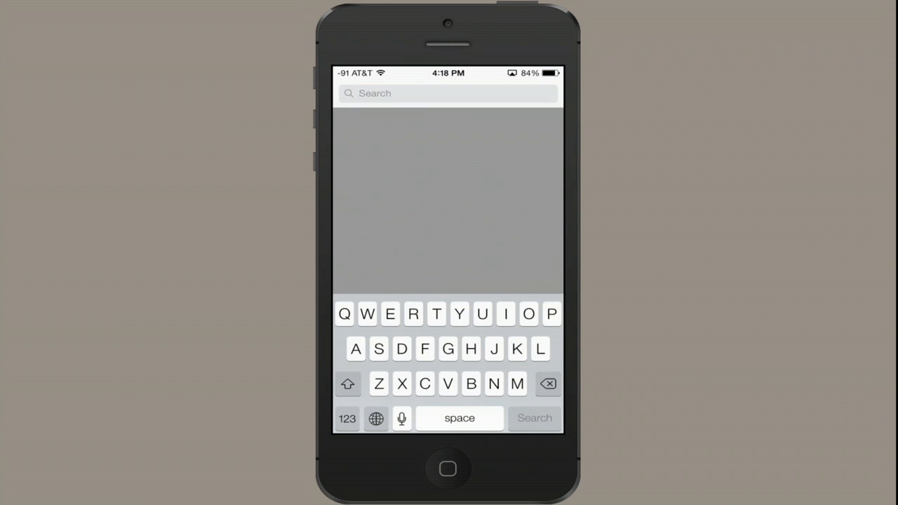
pyautogui.write('vlc')
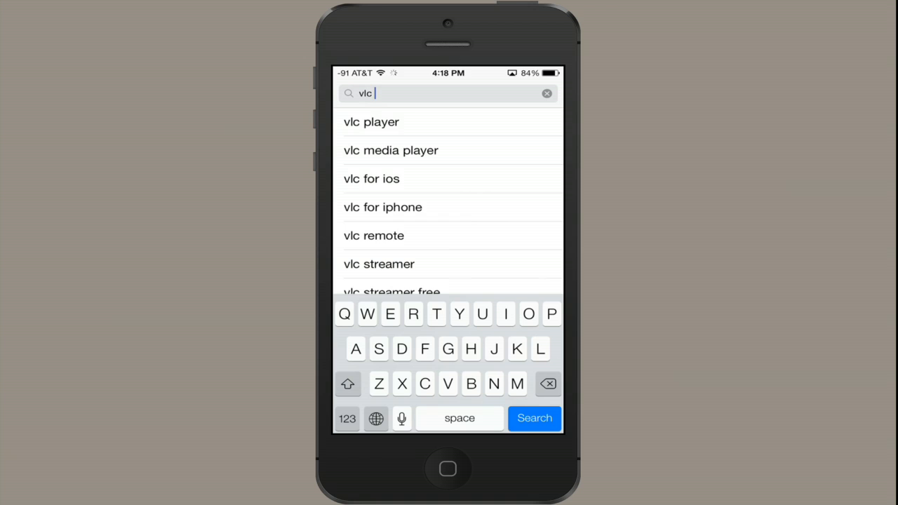
pyautogui.click(390, 291)
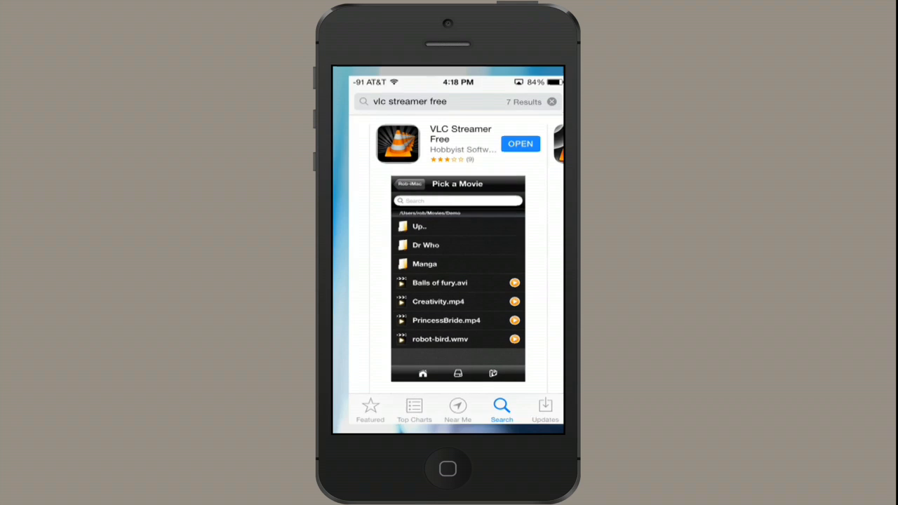
pyautogui.click(519, 143)
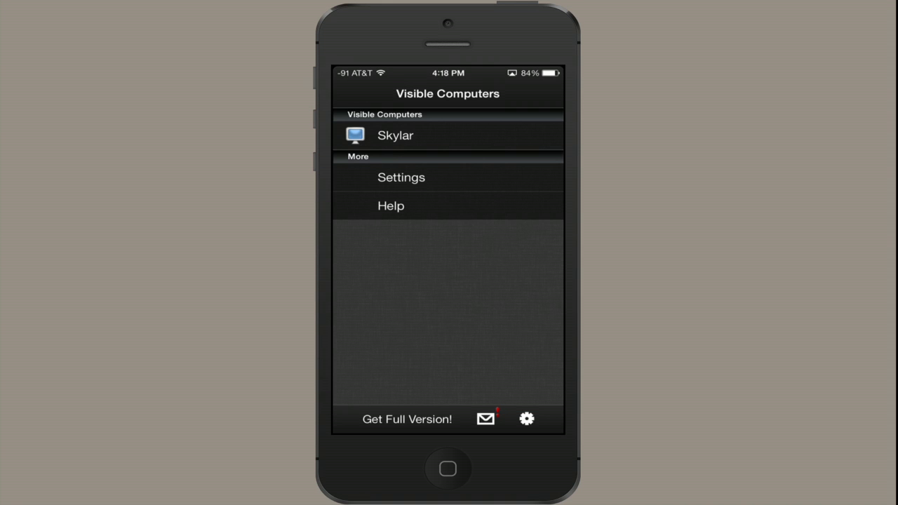
# Connect to the Skylar computer and start browsing its Movies folder for a movie to add
pyautogui.click(395, 136)
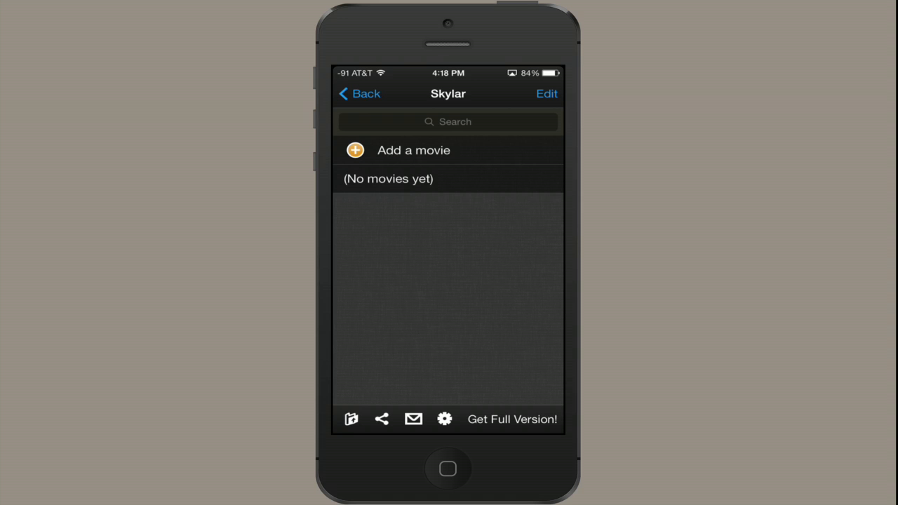
pyautogui.click(414, 150)
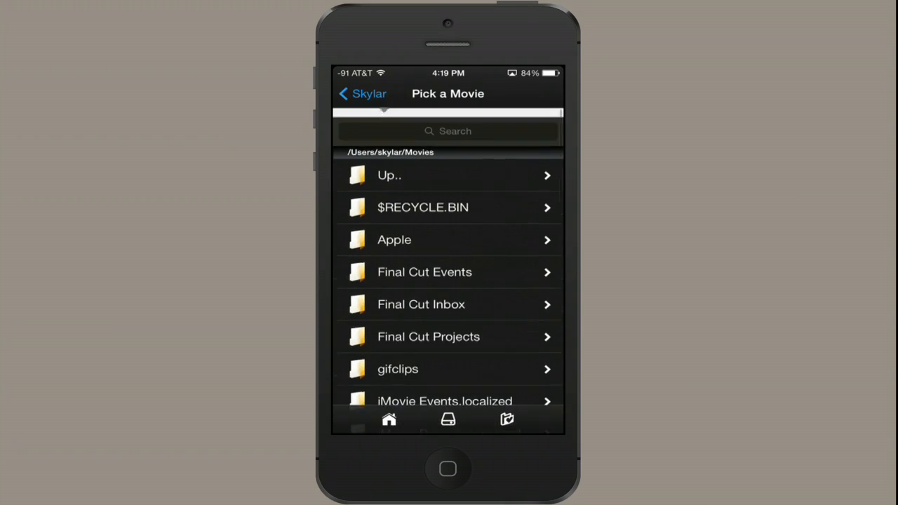
# Choose arrivingShanghai.mov from the Movies folder, showing its Streaming Quality options
pyautogui.scroll(-3)
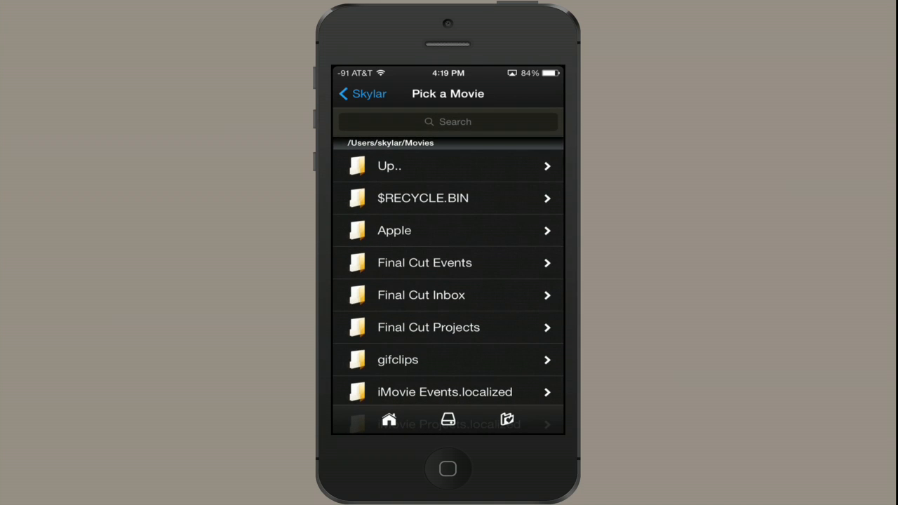
pyautogui.scroll(-3)
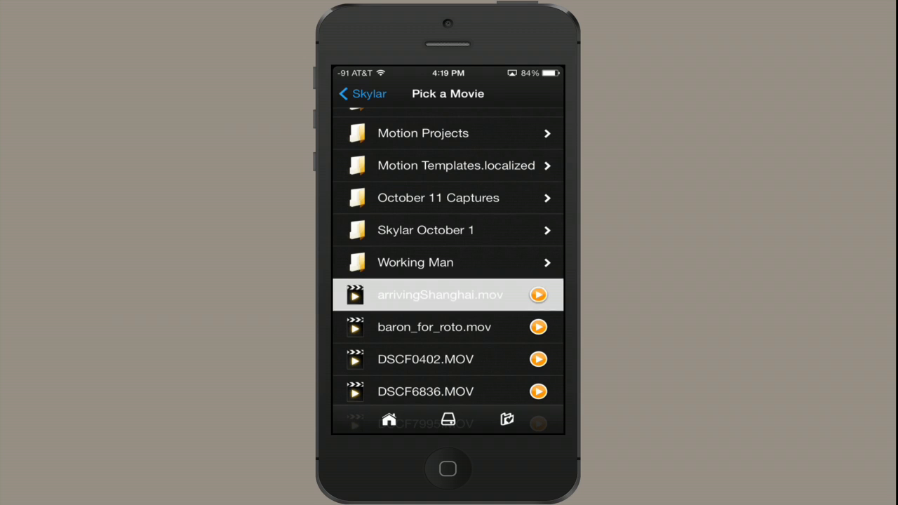
pyautogui.click(440, 294)
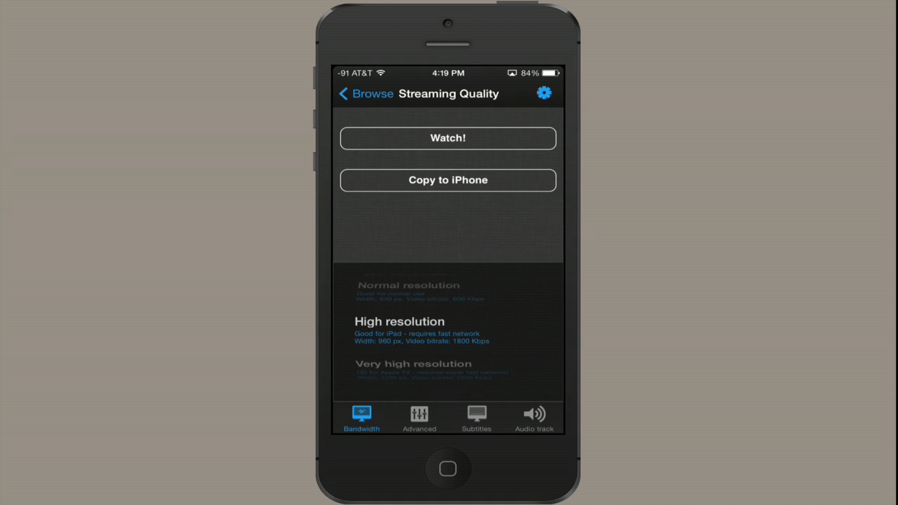
# Start streaming arrivingShanghai with Watch!, bringing up the buffering player
pyautogui.click(448, 138)
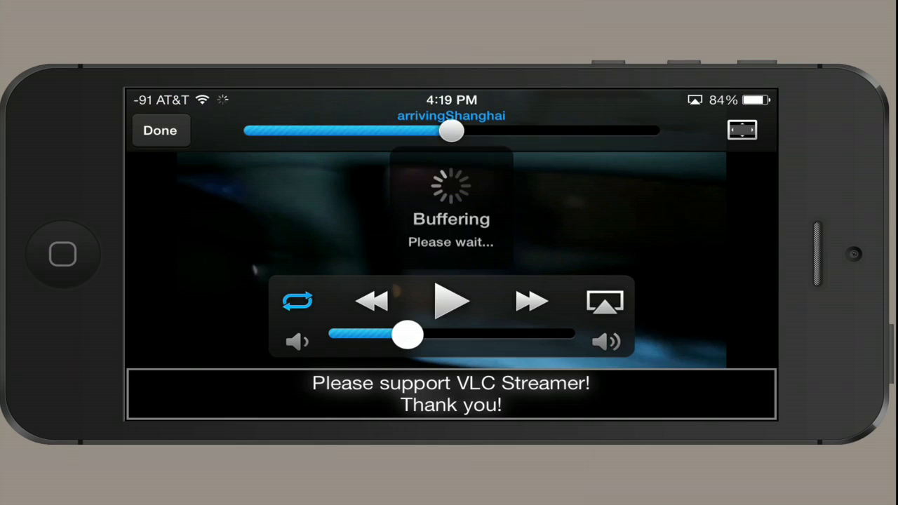
# Play arrivingShanghai for a few seconds, then pause it
pyautogui.click(452, 302)
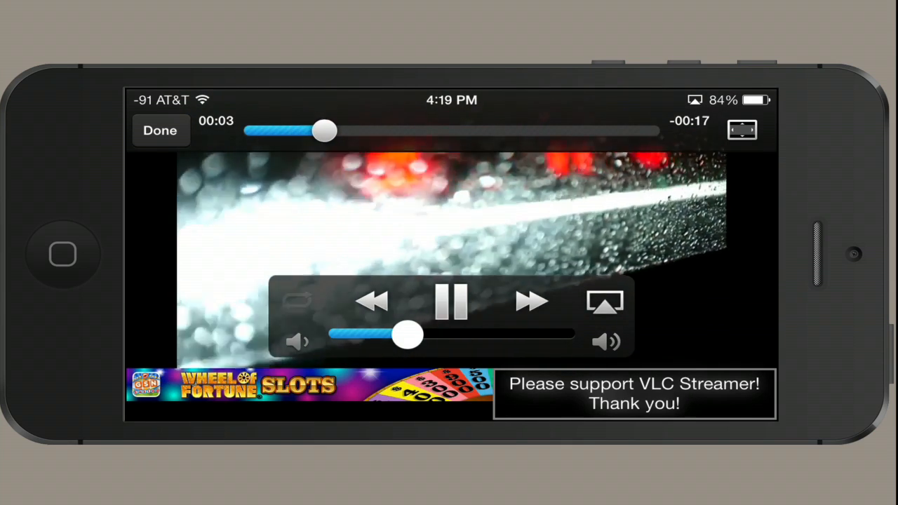
pyautogui.click(451, 302)
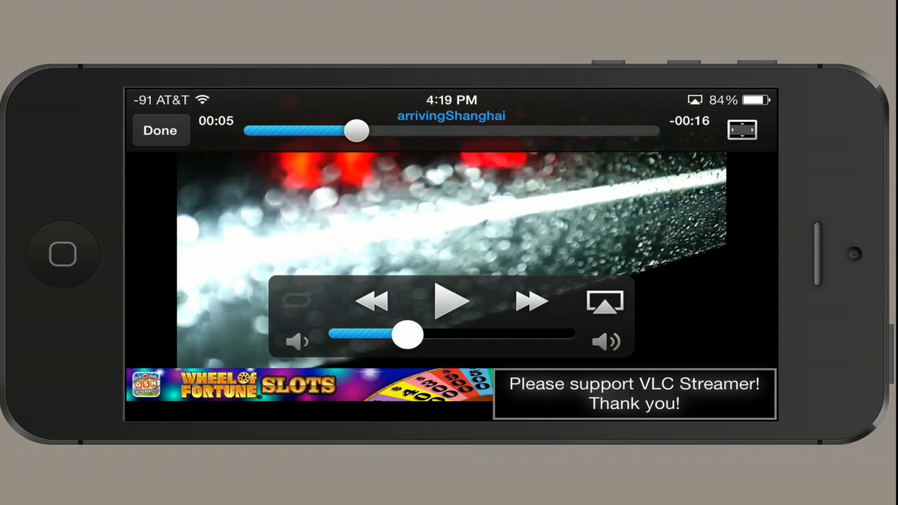